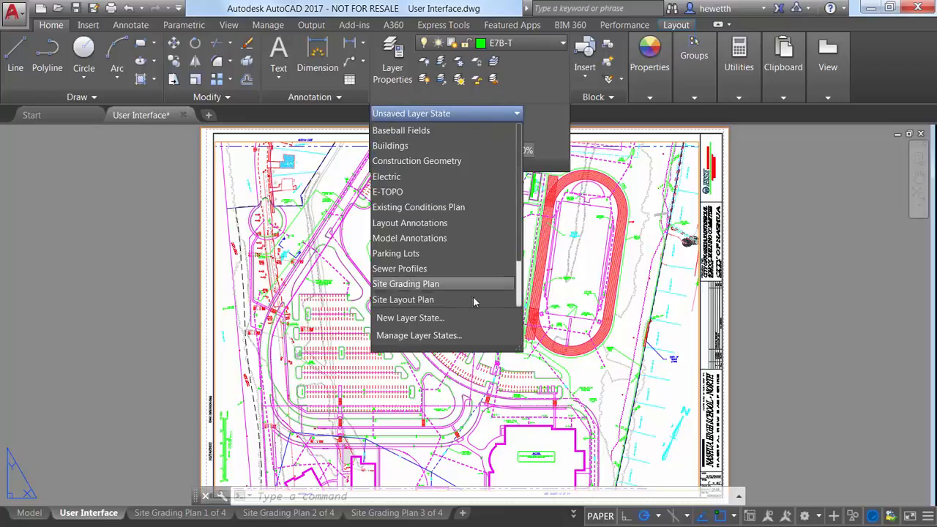
# Close the layer states list and review the Page Setup Manager for the layout.
pyautogui.click(418, 336)
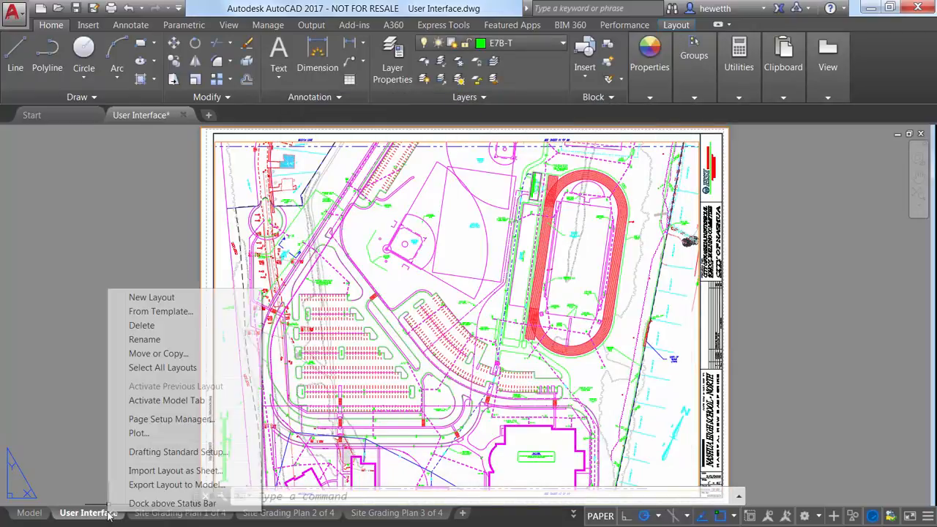
pyautogui.click(170, 418)
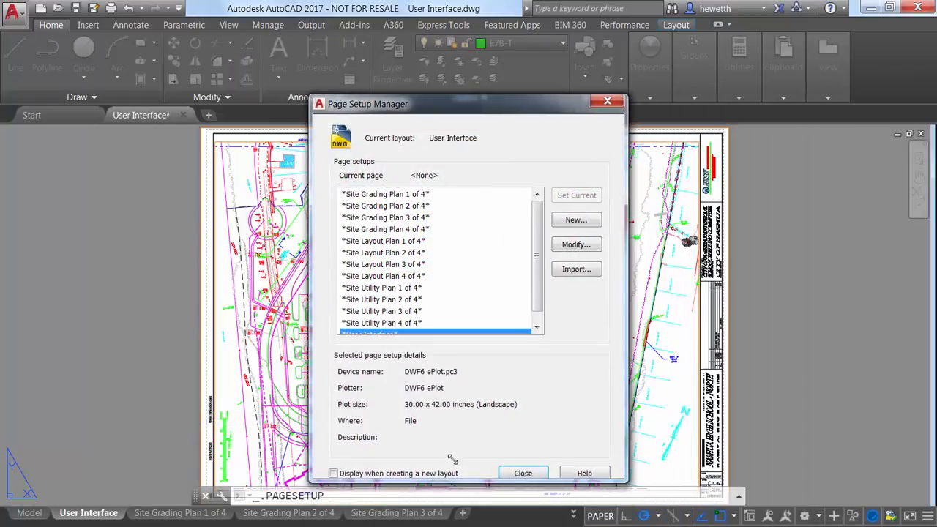
pyautogui.click(523, 473)
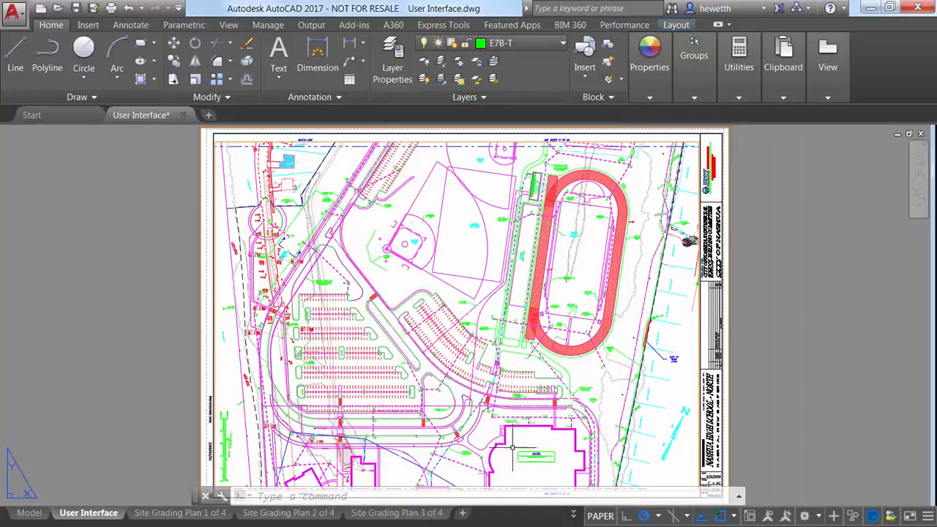
# Preview the company logo and title block in the Insert dialog, then cancel without inserting.
pyautogui.click(88, 24)
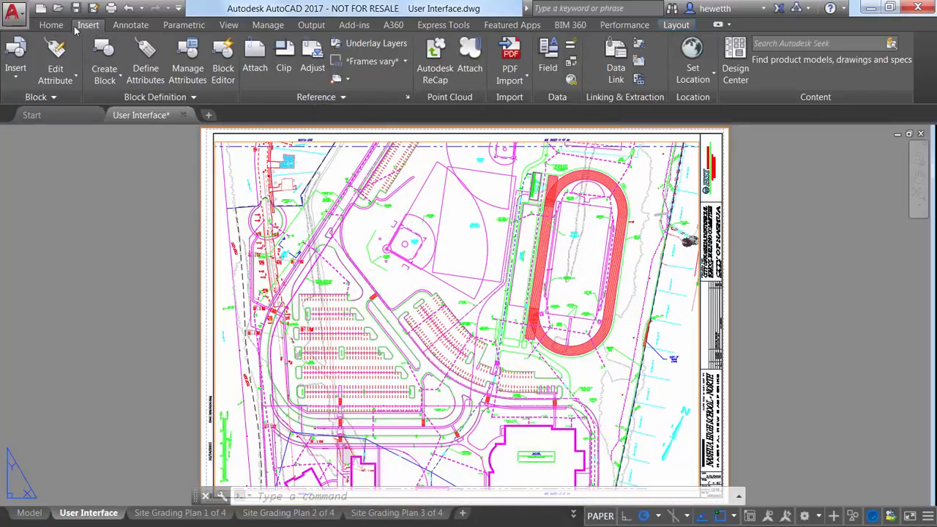
pyautogui.click(14, 59)
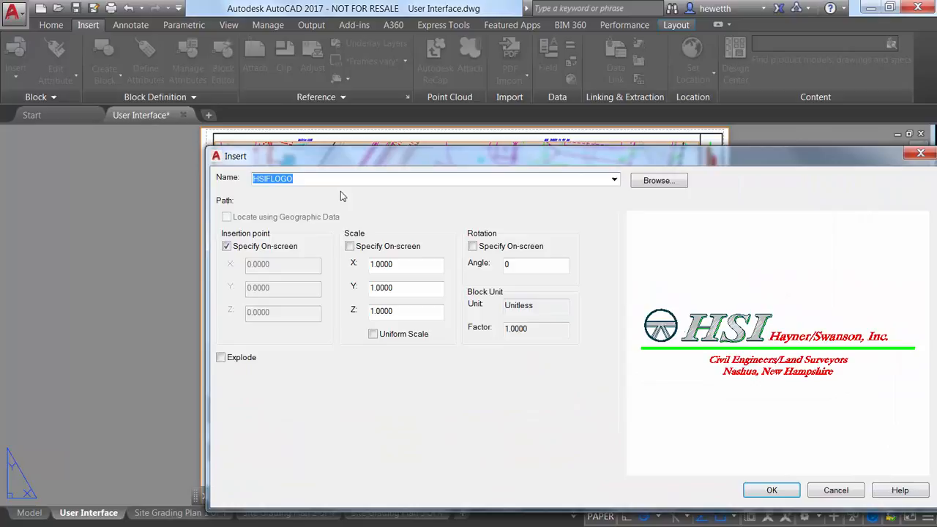
pyautogui.moveTo(150, 177)
pyautogui.write('Title Block')
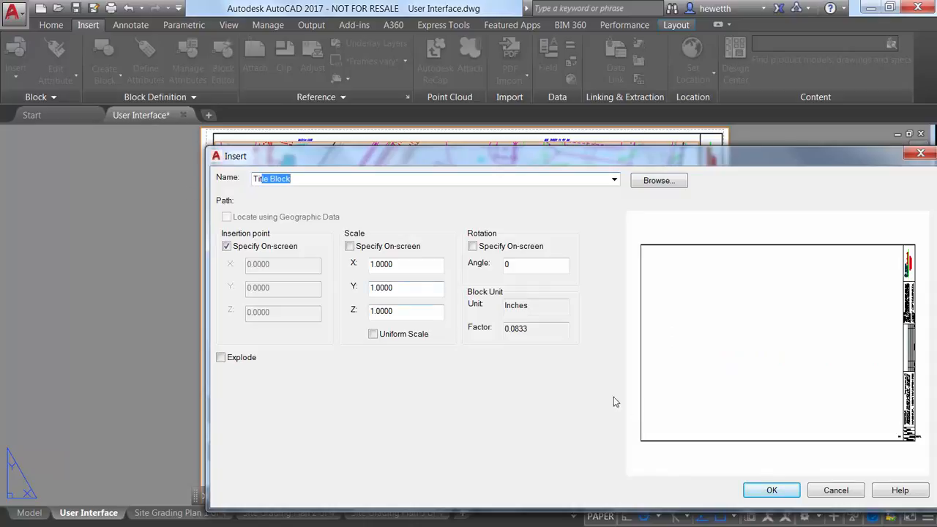
pyautogui.click(771, 489)
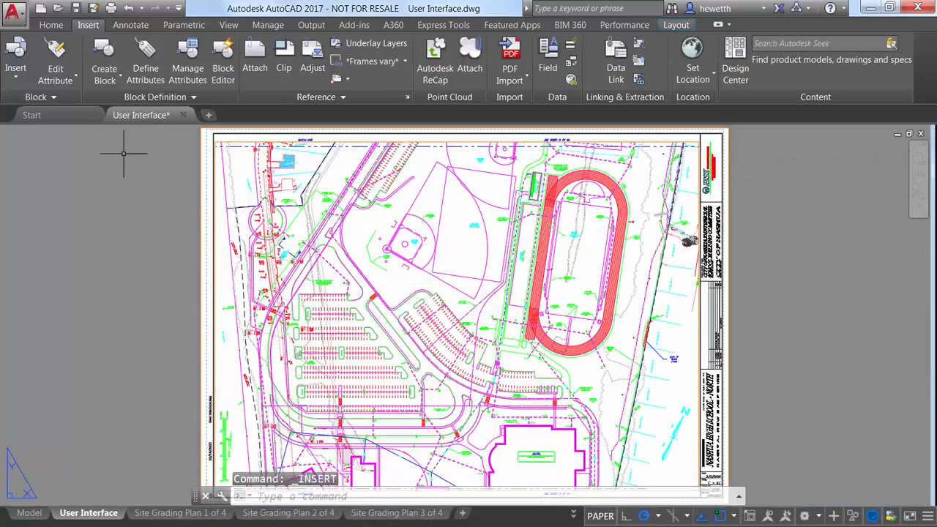
# Set insertion units to US Survey Feet via Drawing Utilities and suppress the compatibility warning.
pyautogui.click(13, 12)
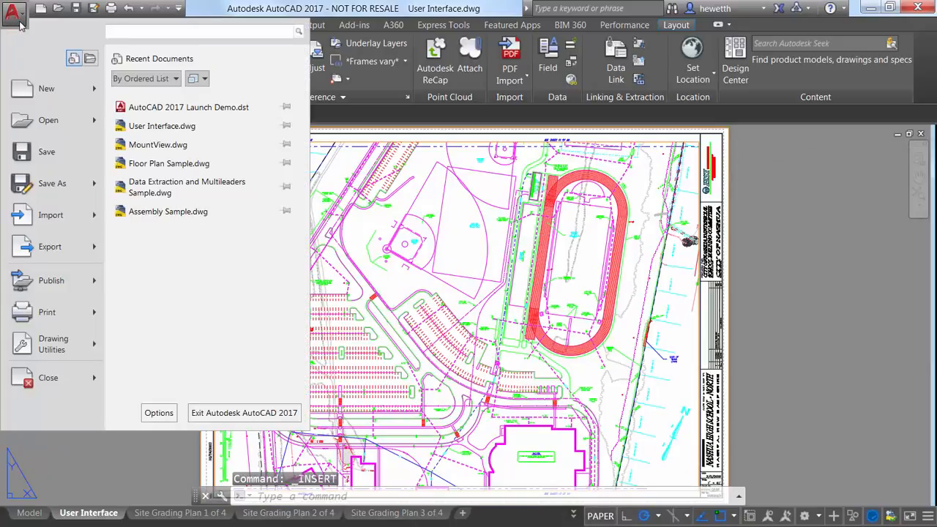
pyautogui.click(53, 344)
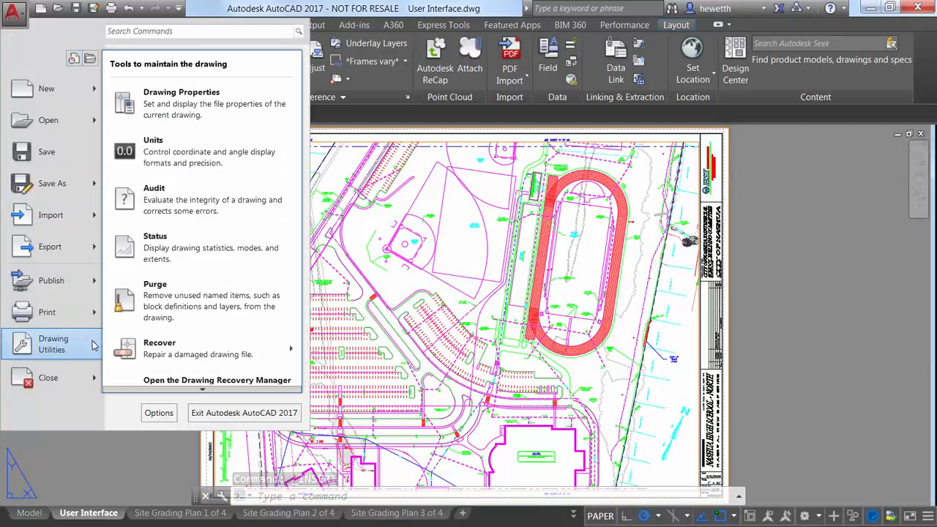
pyautogui.click(153, 151)
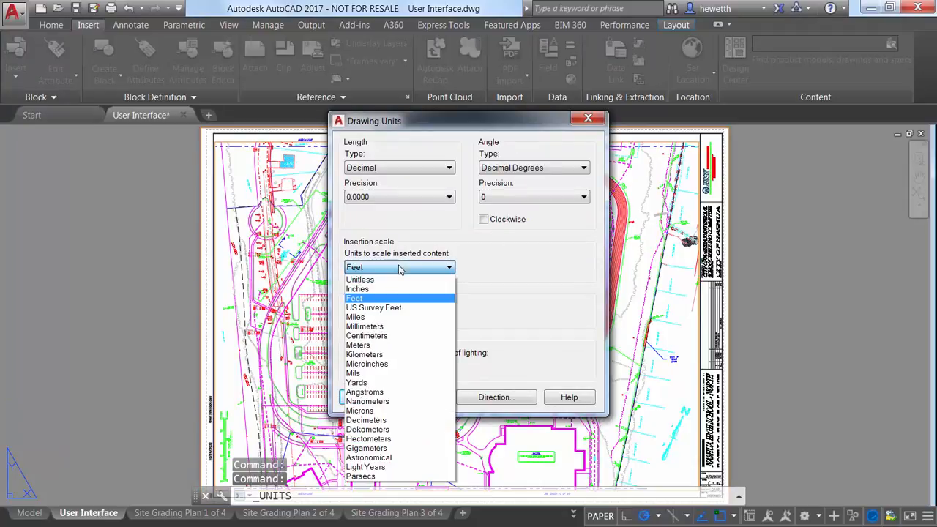
pyautogui.click(373, 307)
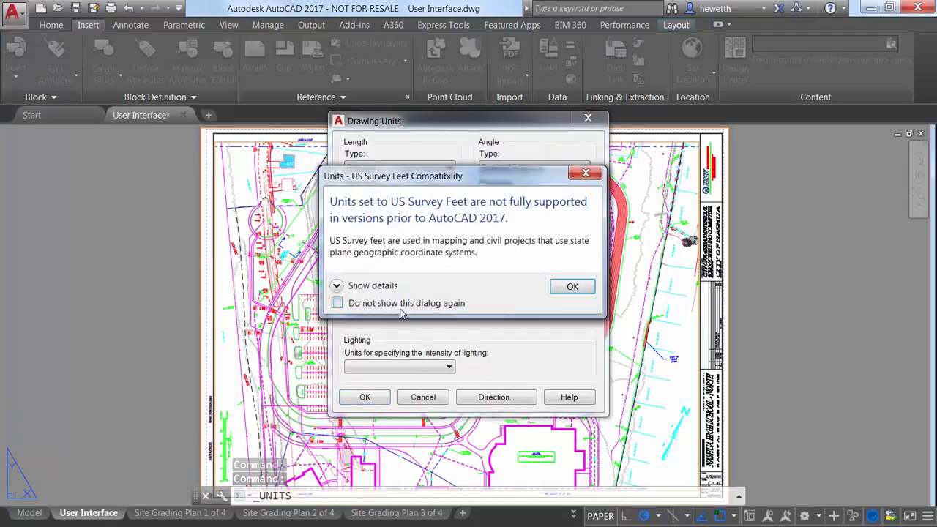
pyautogui.click(337, 303)
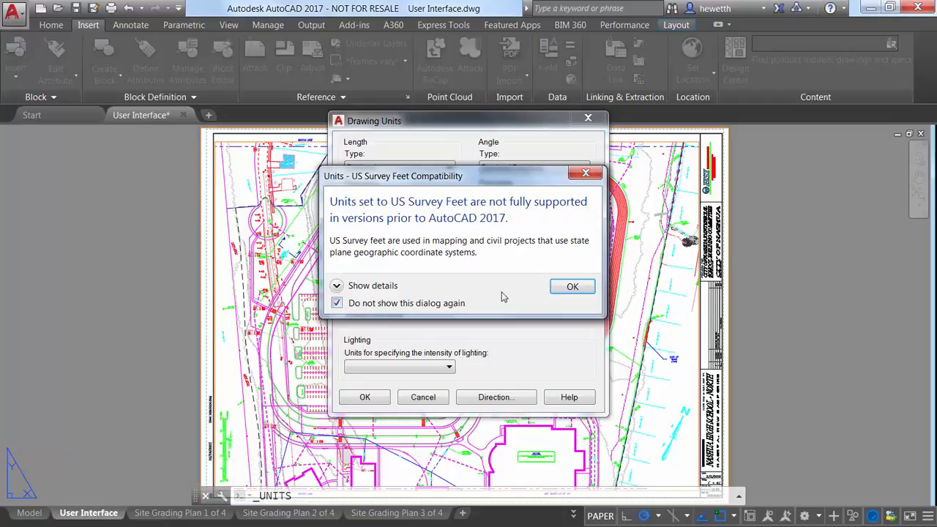
pyautogui.click(573, 286)
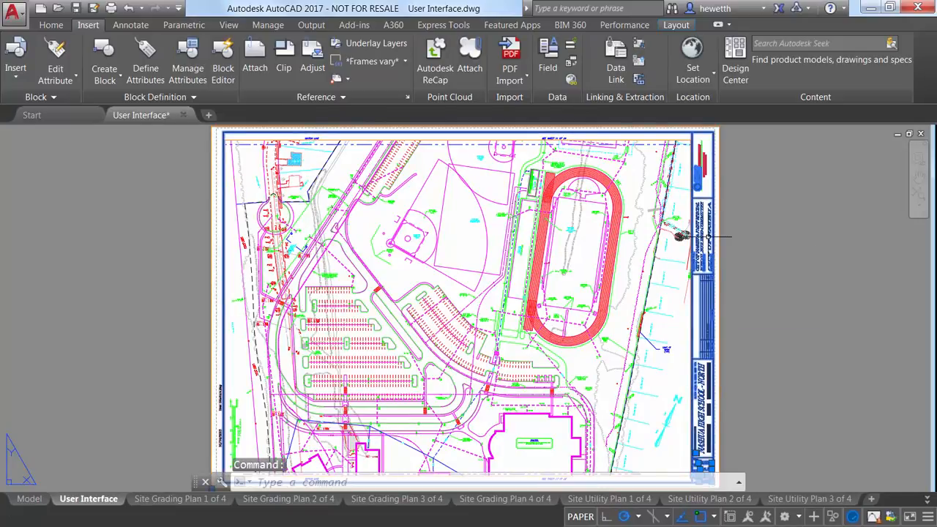
# Erase the selection and confirm the Units and Delete Key hidden messages in Options.
pyautogui.press('delete')
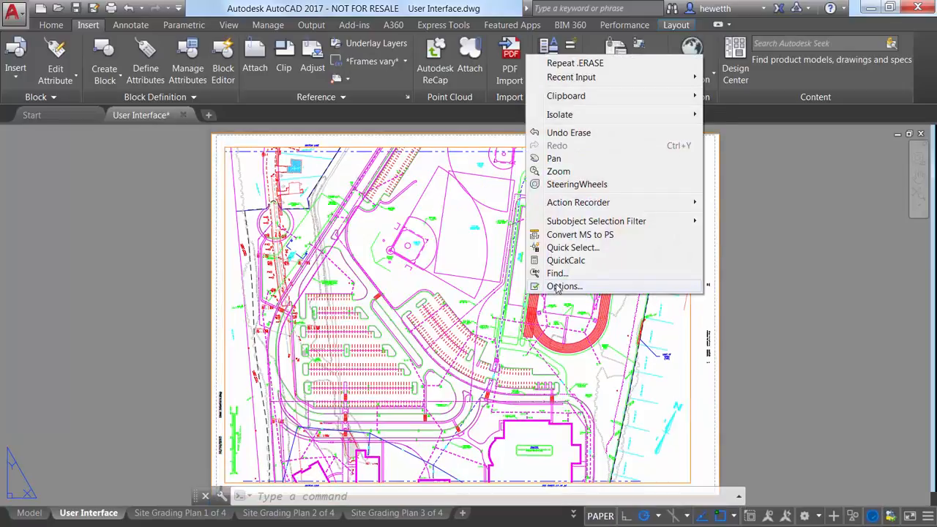
pyautogui.click(564, 285)
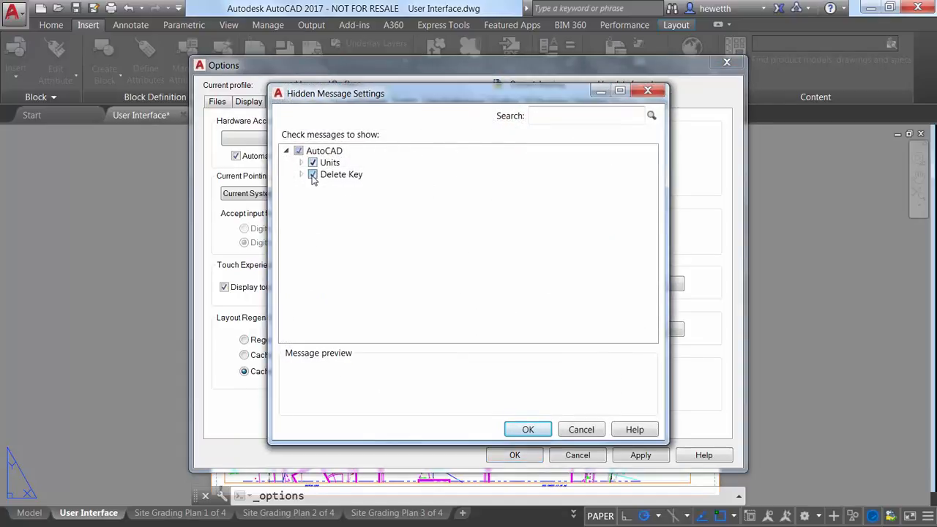
pyautogui.click(527, 429)
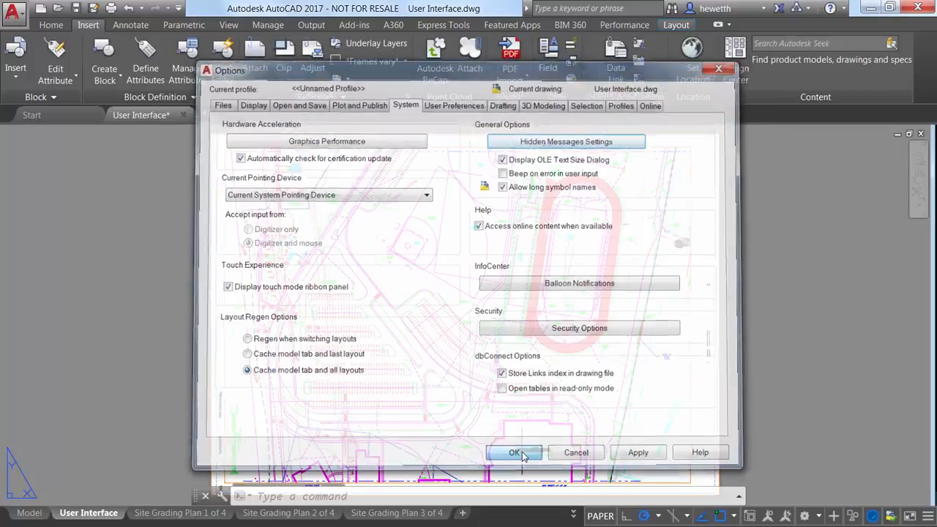
pyautogui.click(516, 451)
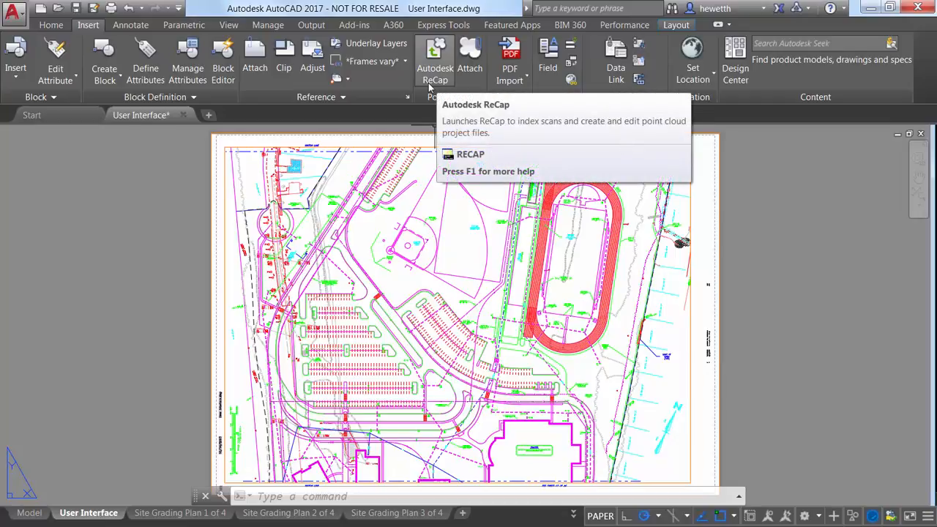
pyautogui.moveTo(415, 161)
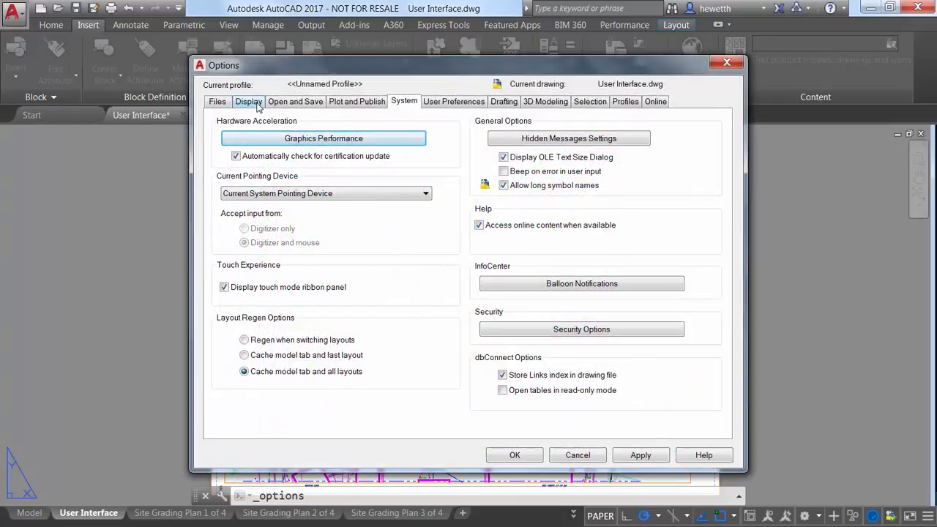
# Set the tooltip display delay to 0.20 seconds on the Options Display tab.
pyautogui.click(249, 101)
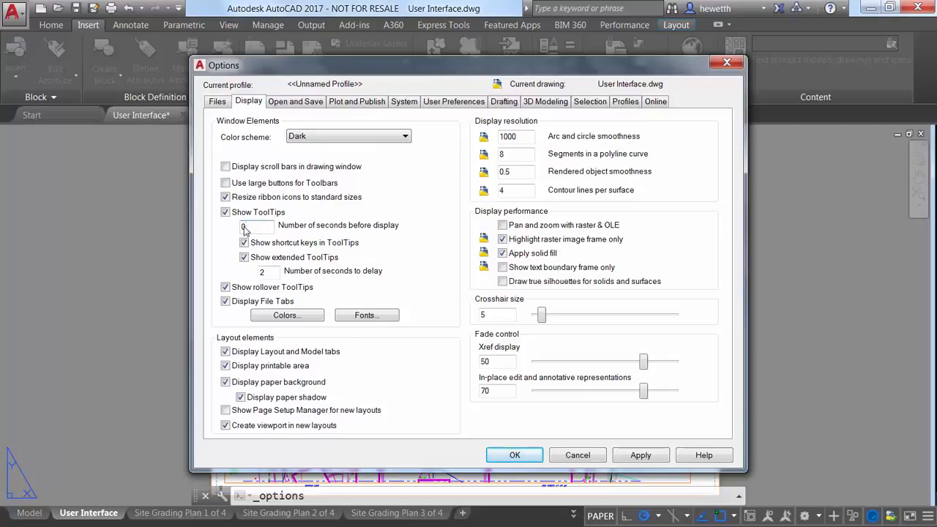
pyautogui.write('0.20')
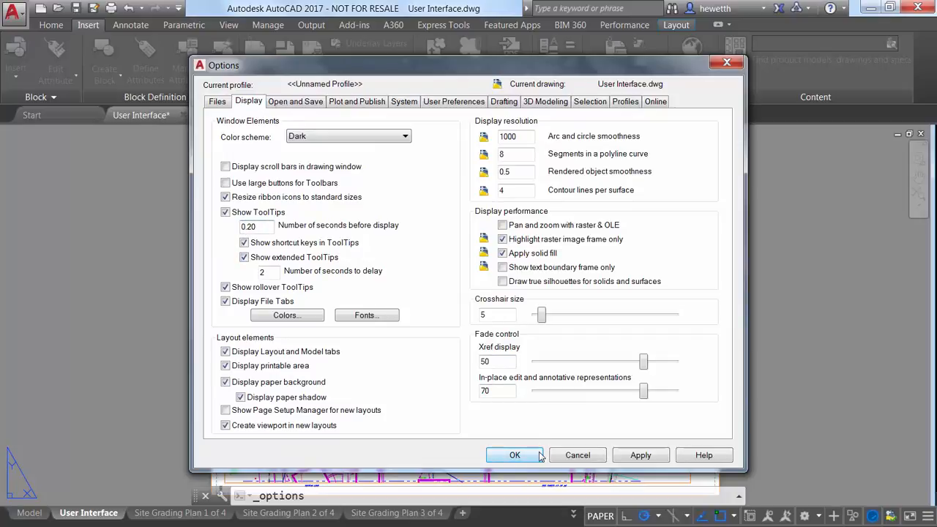
pyautogui.click(514, 454)
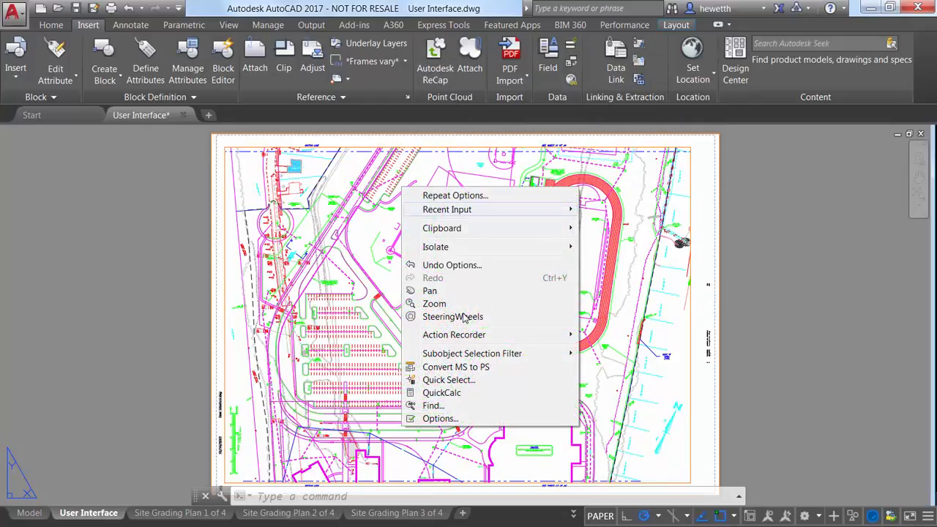
pyautogui.click(440, 419)
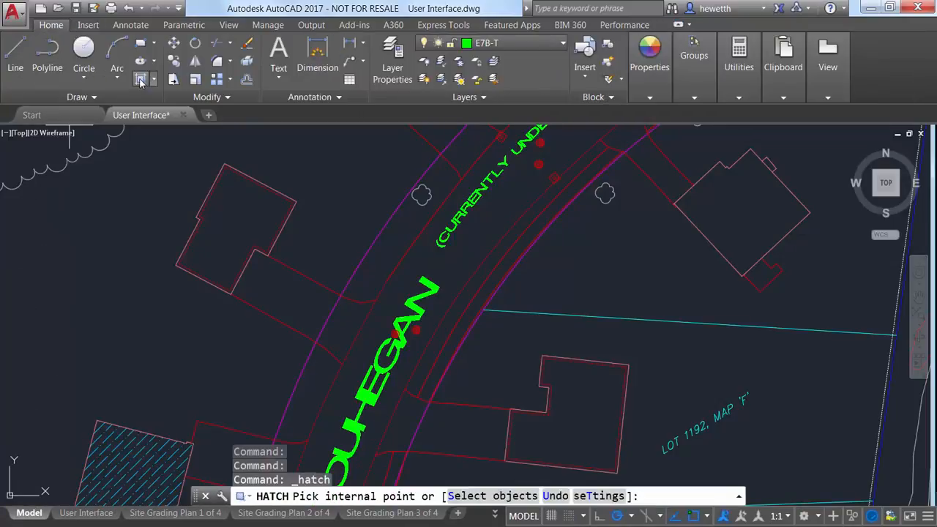
# Solid-hatch the building outline below the road and the upper-right building outline.
pyautogui.click(141, 79)
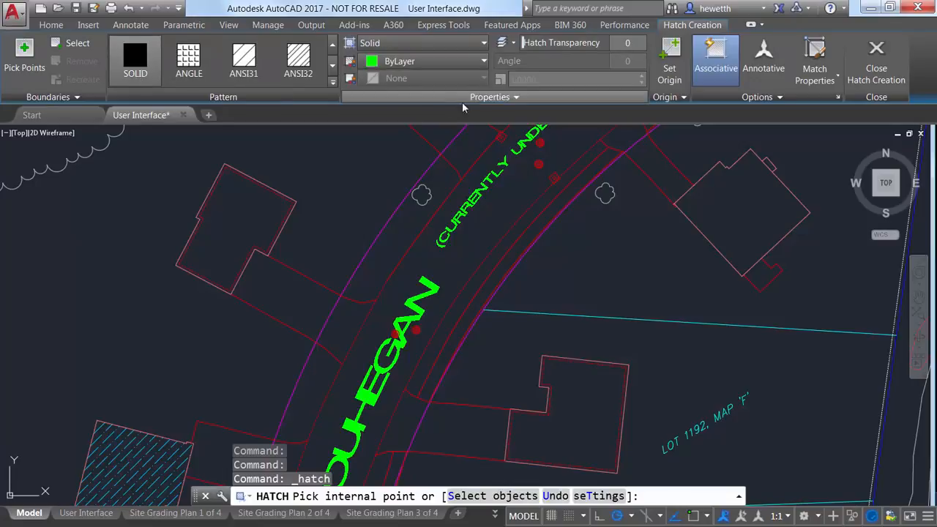
pyautogui.moveTo(249, 208)
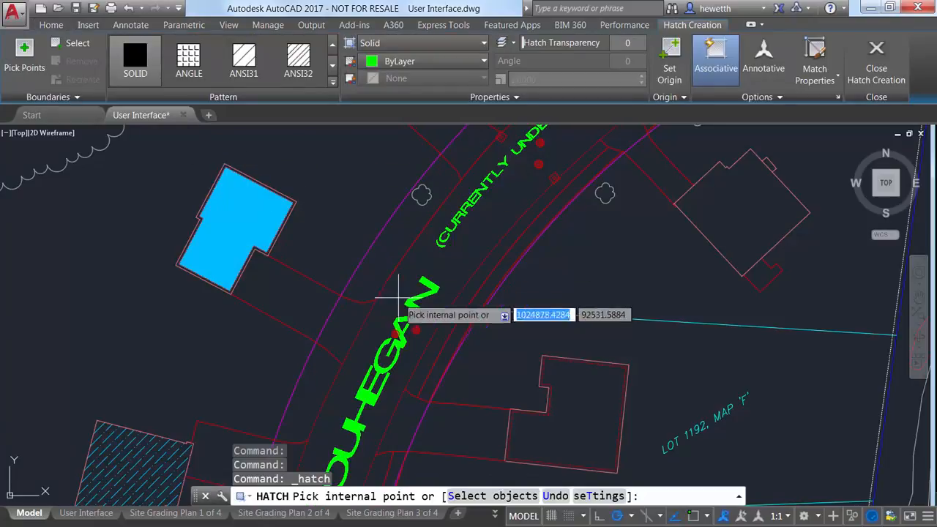
pyautogui.click(579, 410)
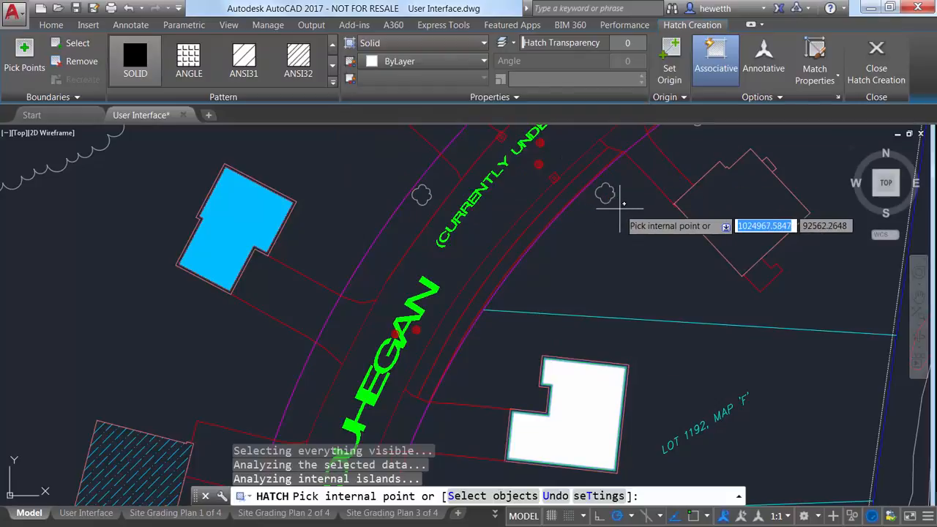
pyautogui.click(876, 59)
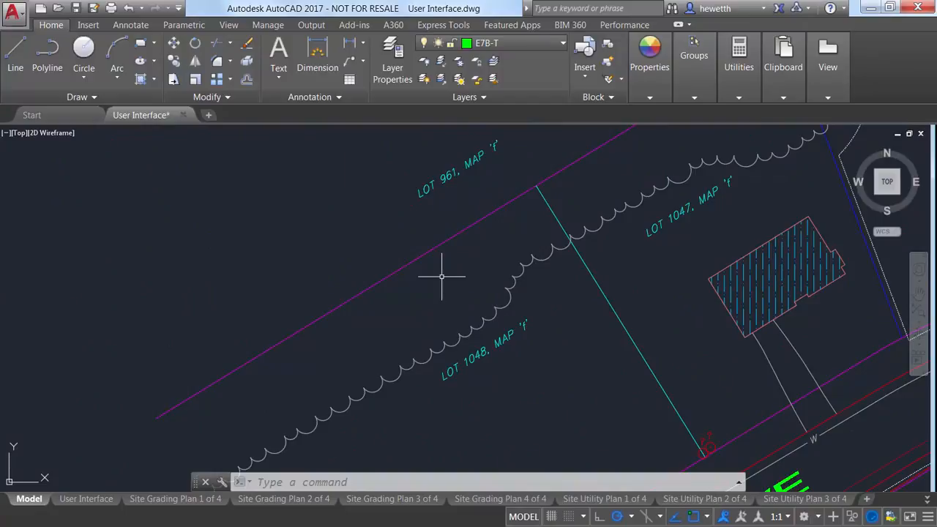
# Start TEXTEDIT on the LOT 1048 label and choose Multiple edit mode.
pyautogui.doubleClick(454, 173)
pyautogui.write('F')
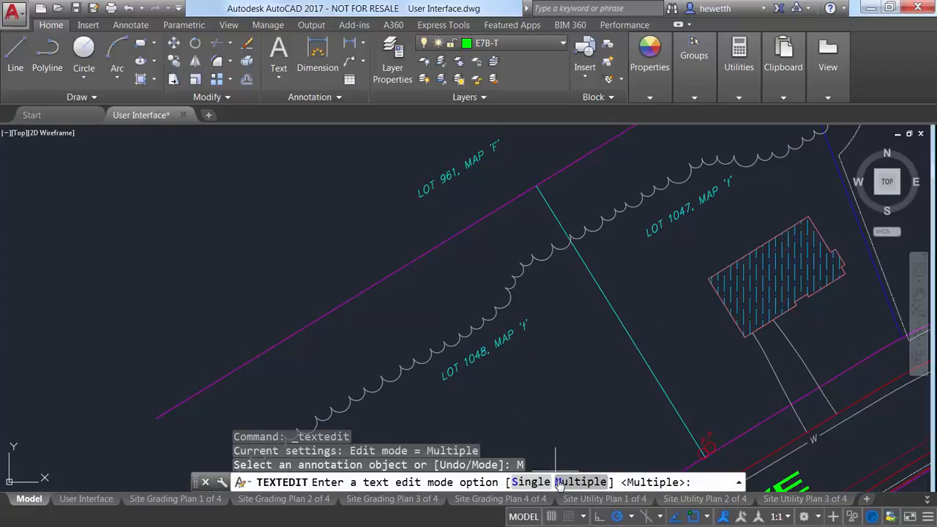
pyautogui.press('Enter')
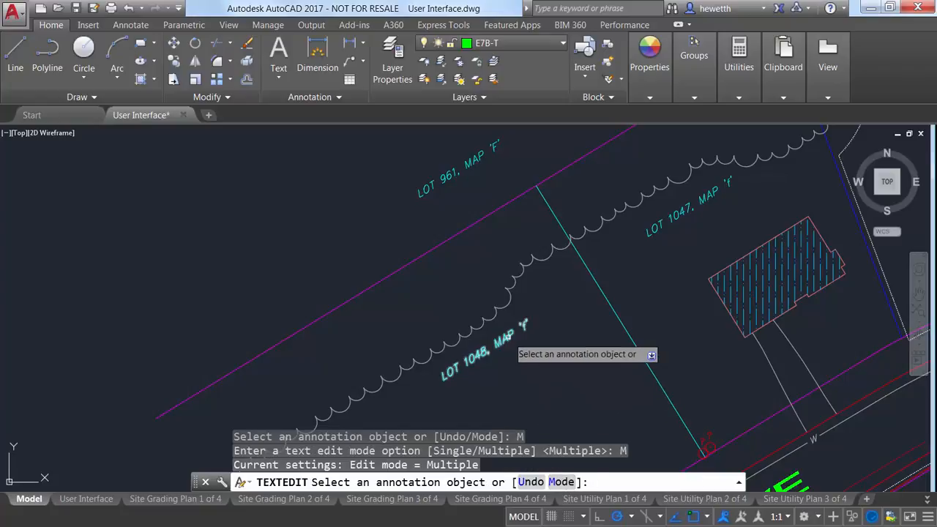